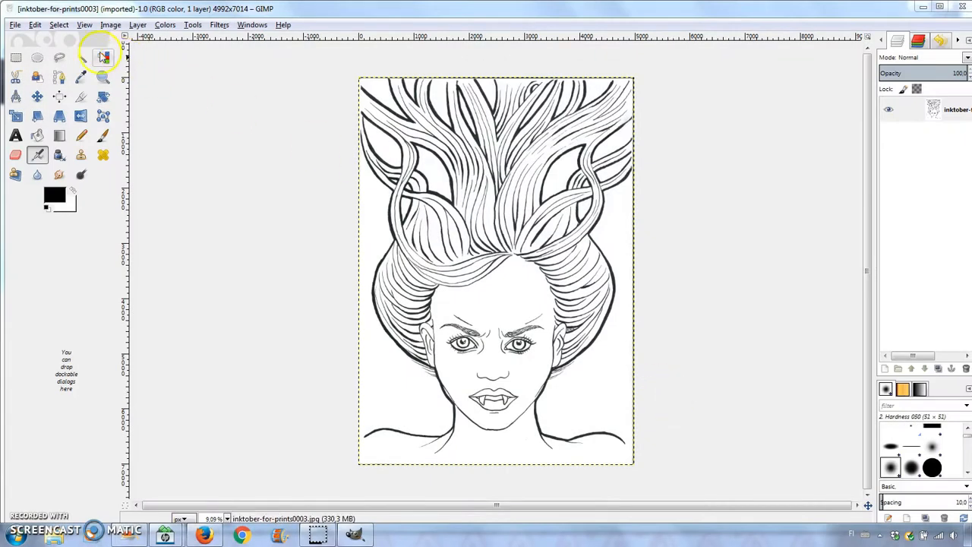
- Select a rectangle around the artwork and crop the image to it (4906×6952 px)
click(12, 56)
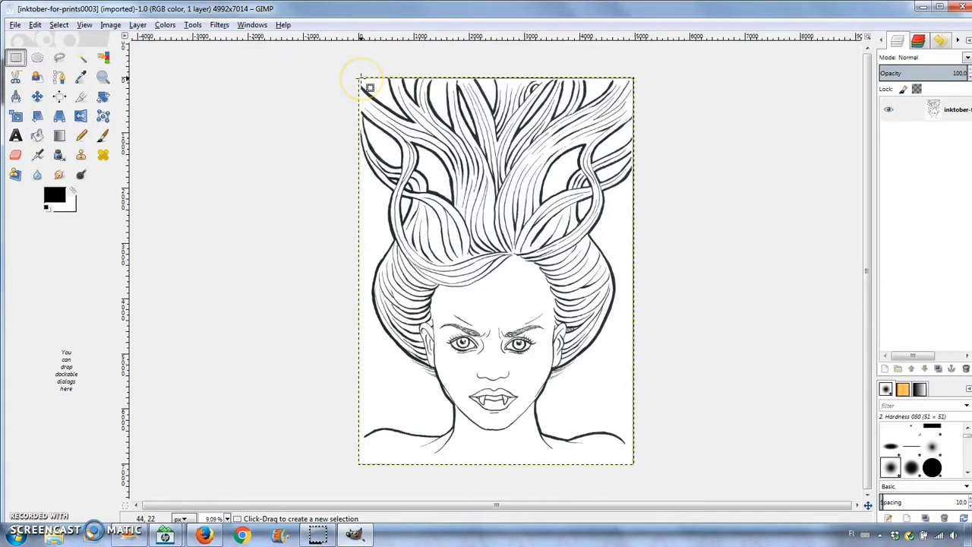
drag(361, 80, 588, 441)
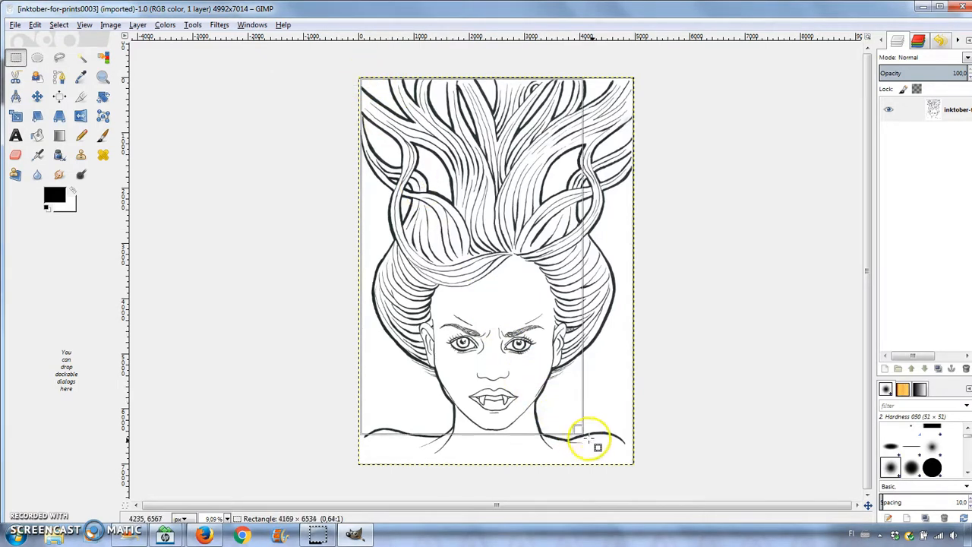
drag(589, 436, 630, 460)
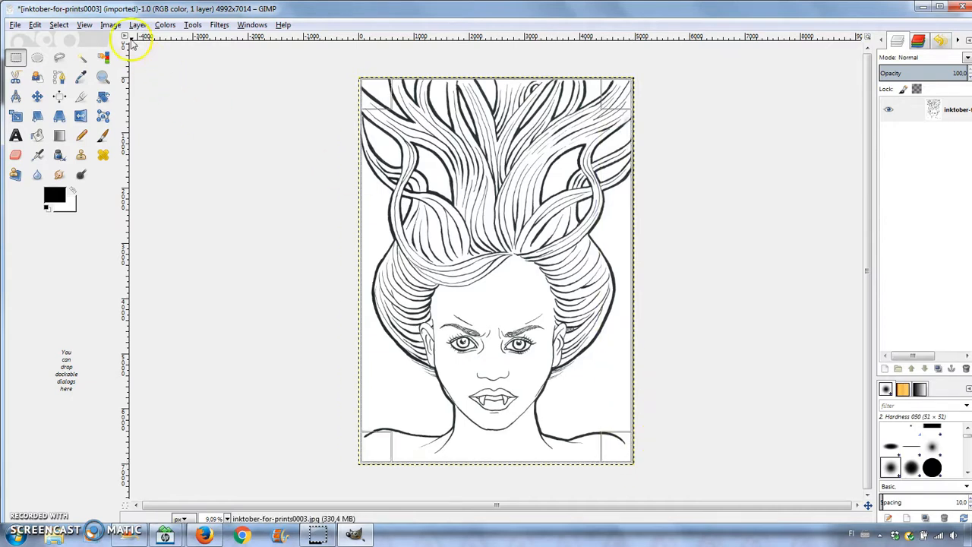
click(106, 25)
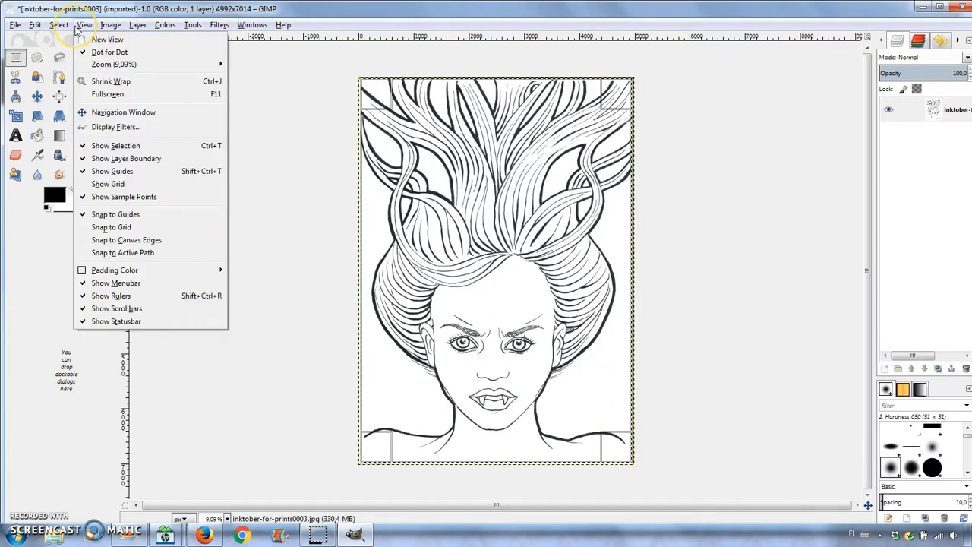
click(122, 25)
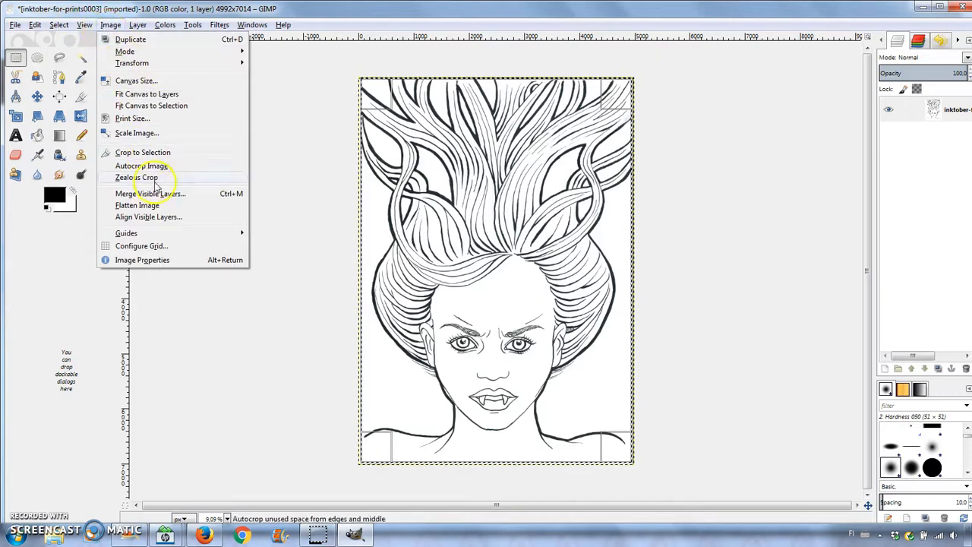
mouse_move(148, 152)
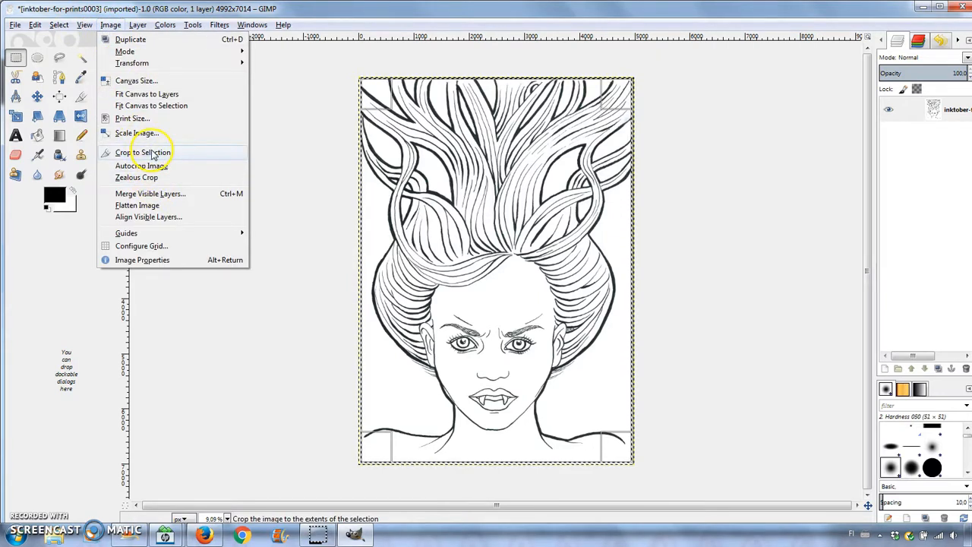
click(142, 151)
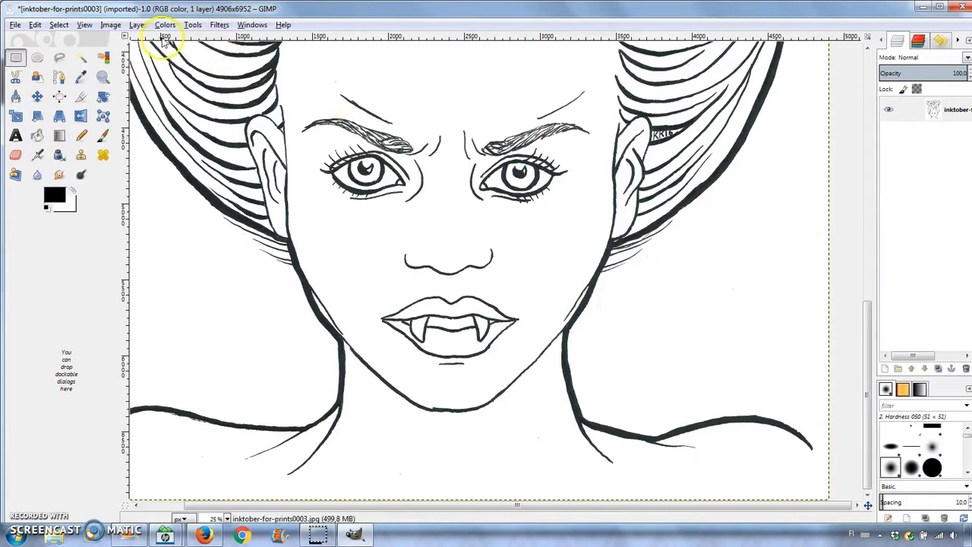
- Apply Levels with the black point sampled from an ink line
click(164, 24)
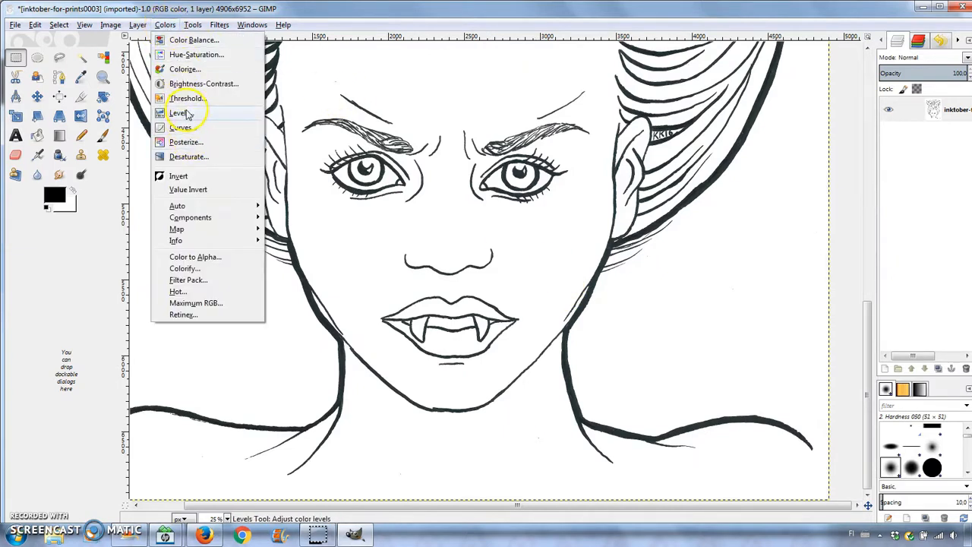
click(179, 112)
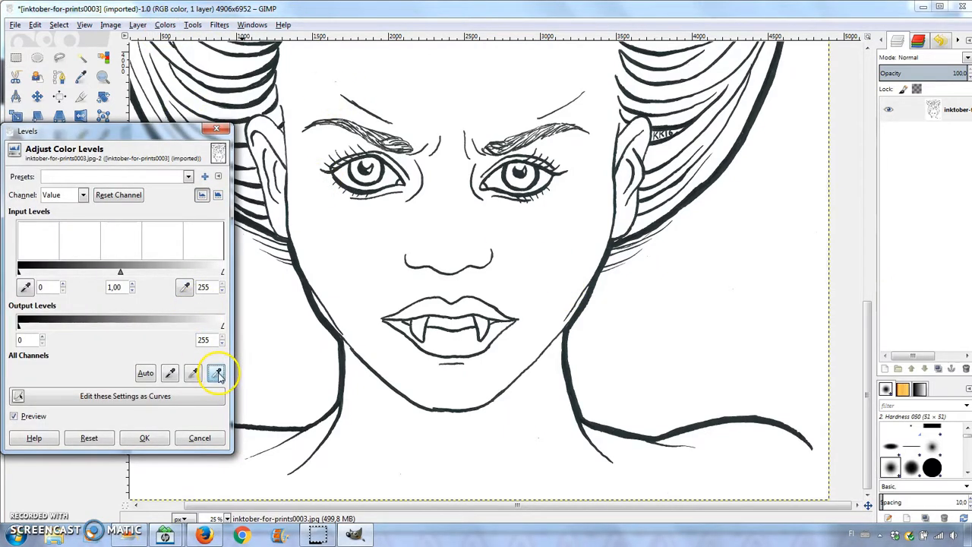
click(216, 373)
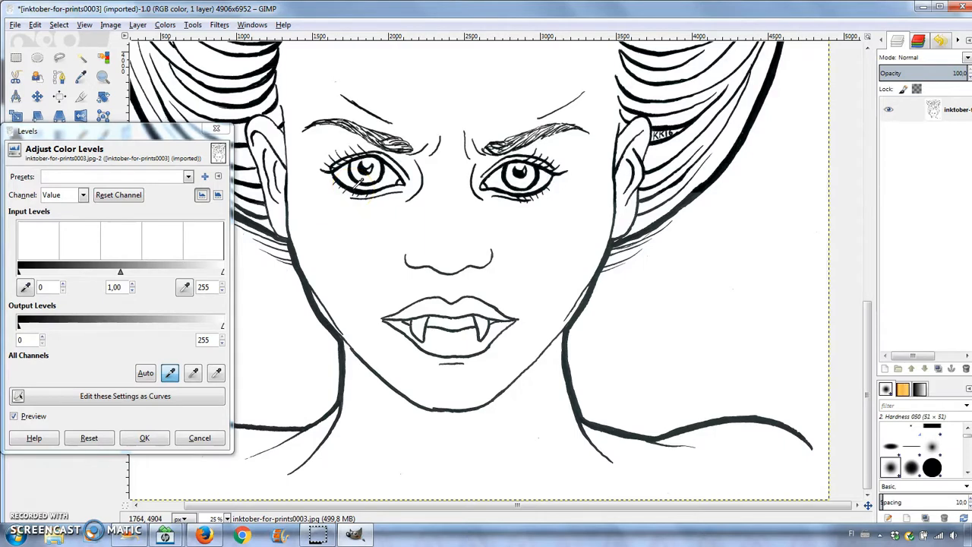
click(144, 436)
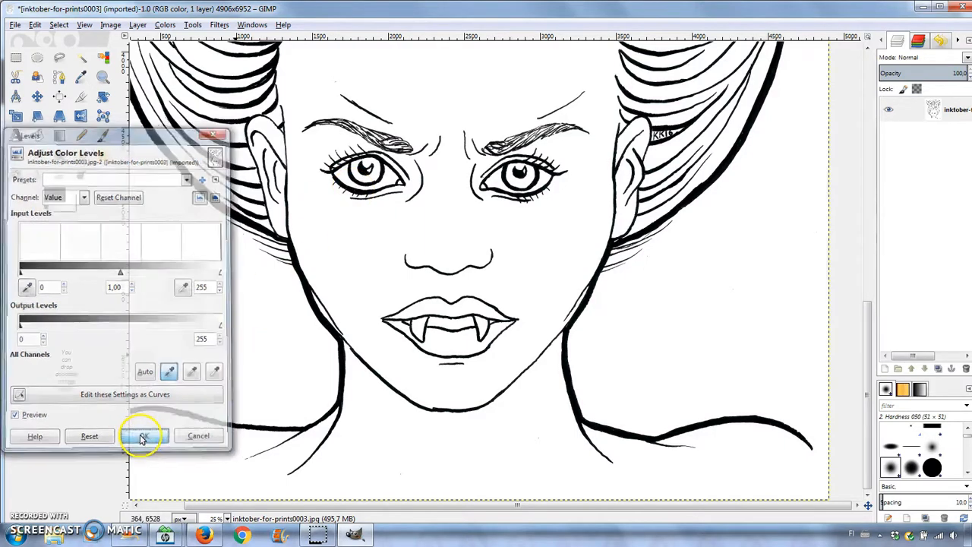
click(142, 436)
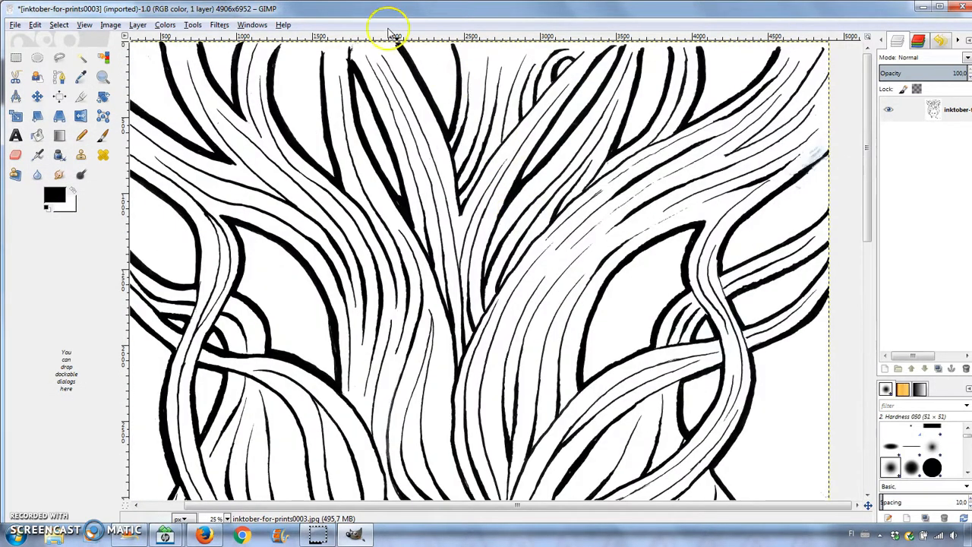
- Desaturate the drawing using Average mode, then bring up Brightness-Contrast
click(165, 24)
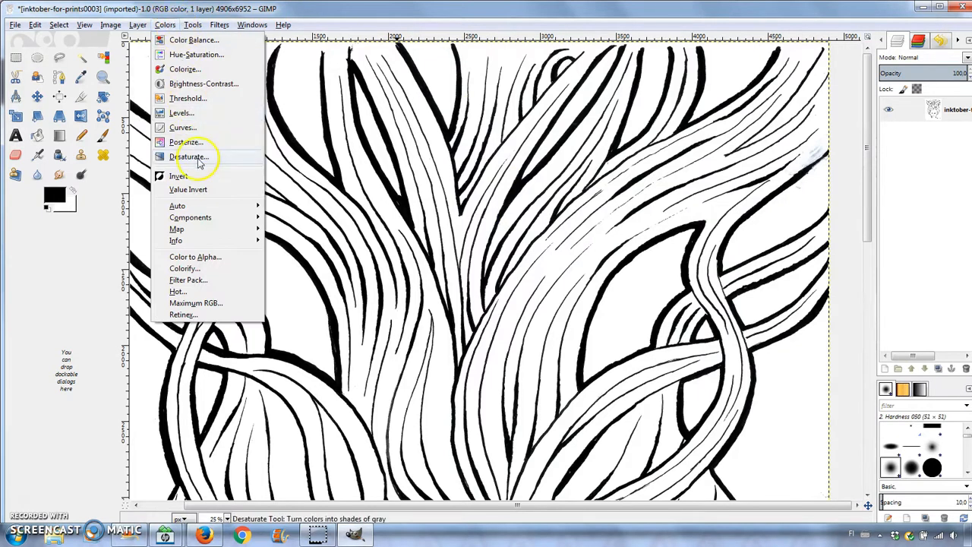
click(186, 157)
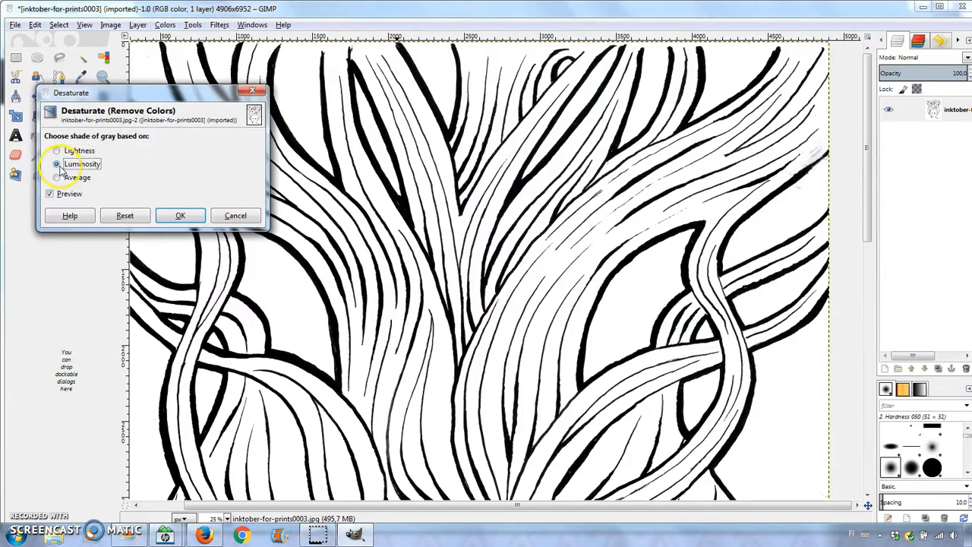
click(55, 178)
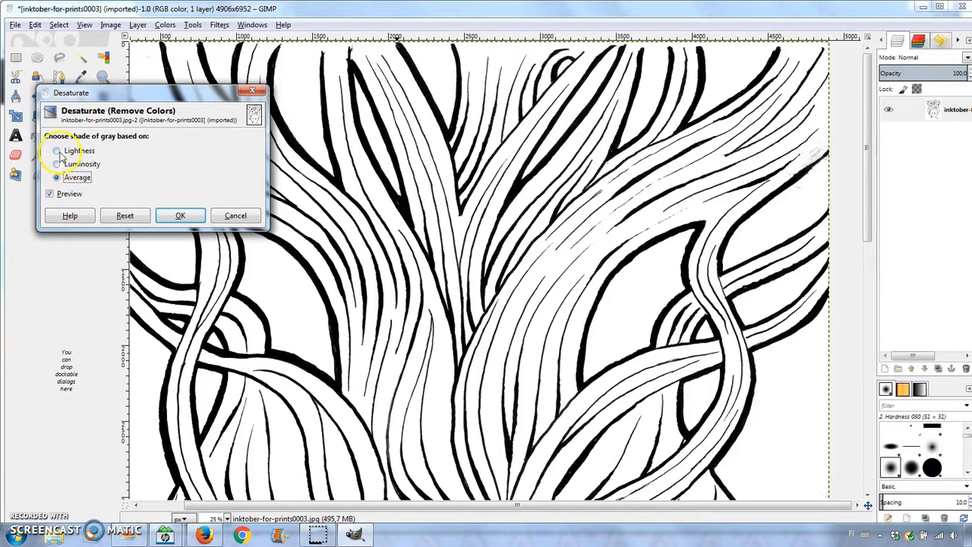
click(180, 215)
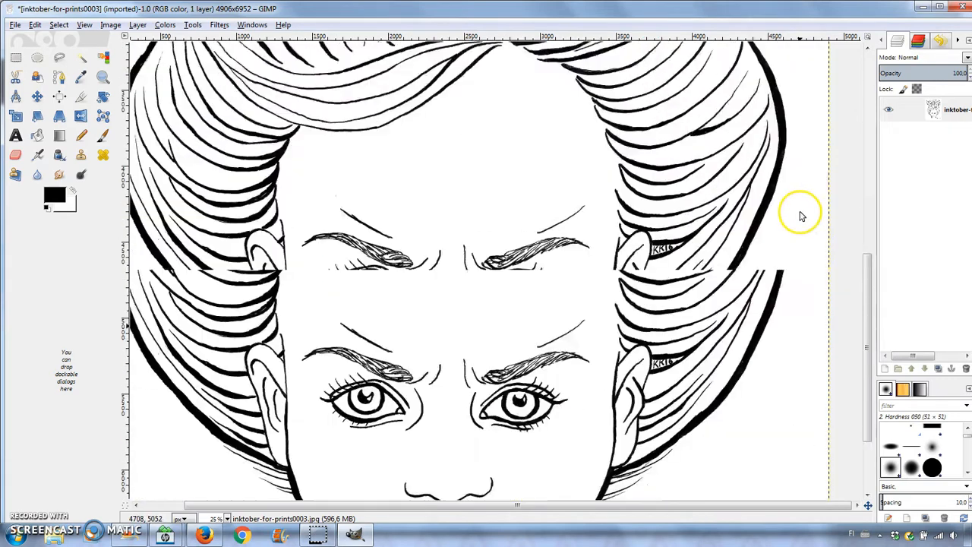
click(163, 24)
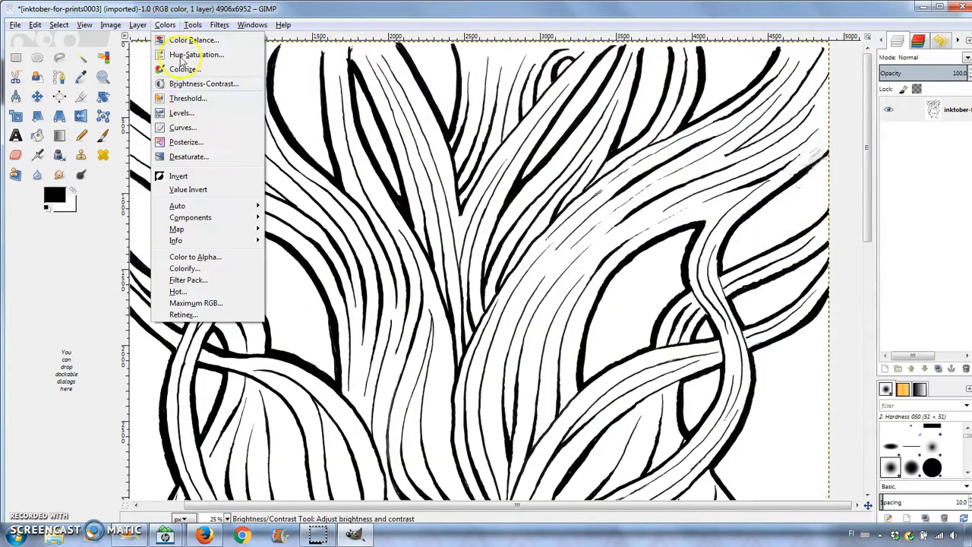
click(181, 112)
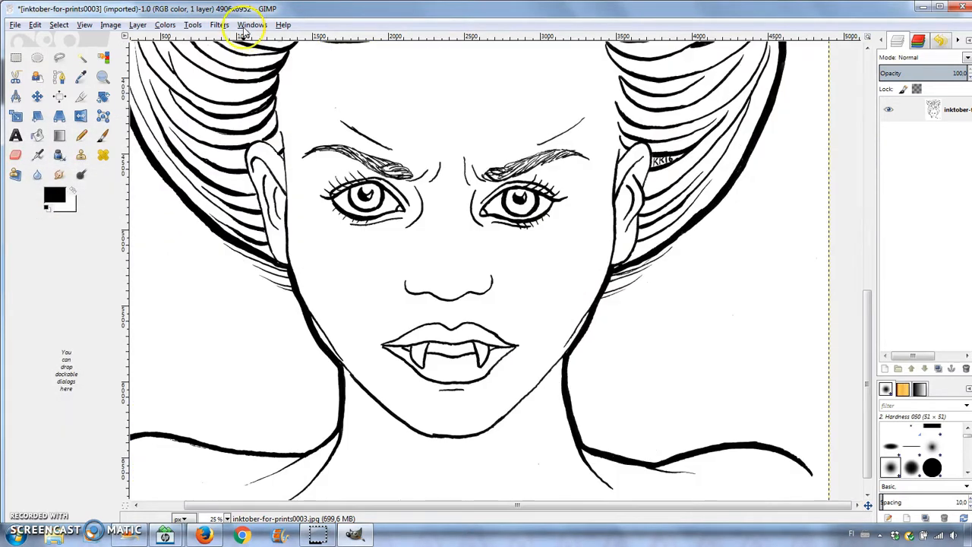
- Apply the Sharpen filter with sharpness raised from 10 to 46
click(219, 25)
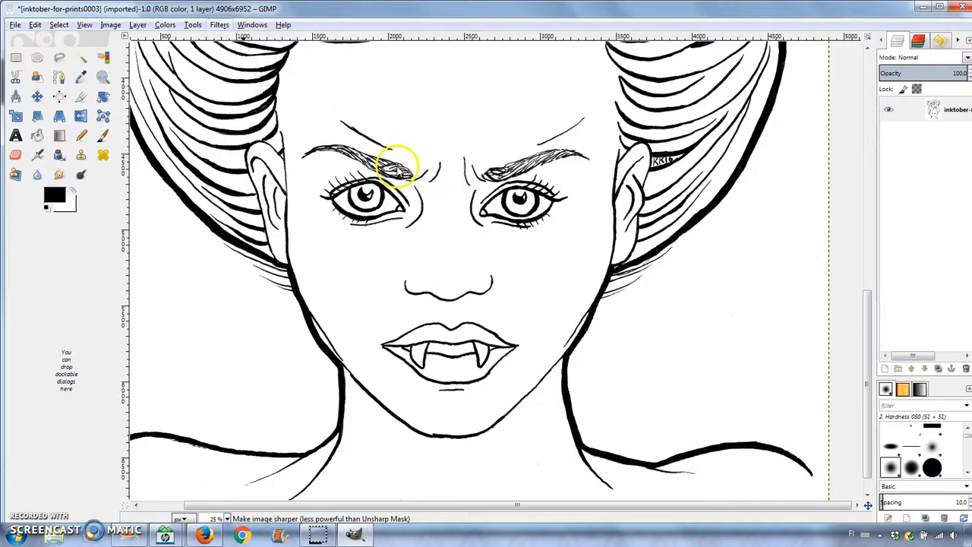
click(219, 25)
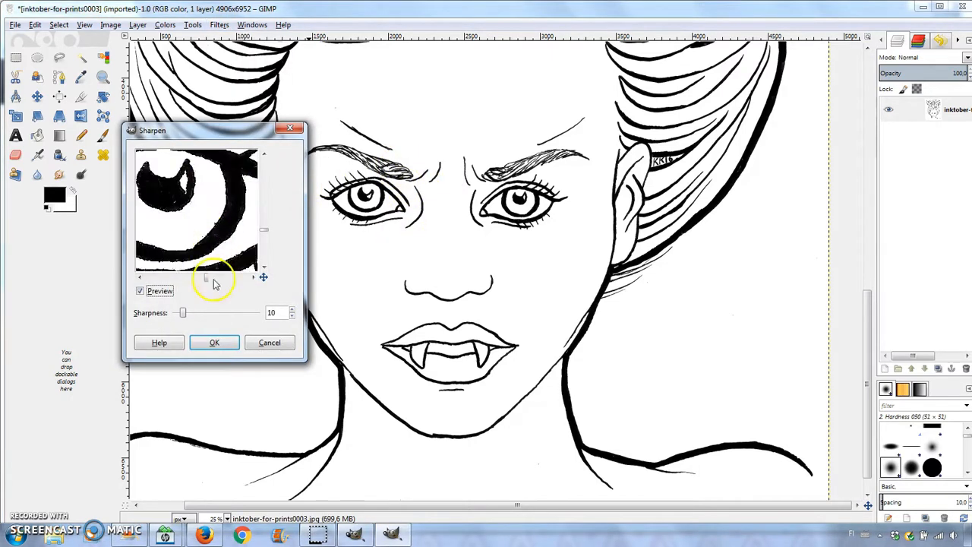
drag(182, 312, 207, 312)
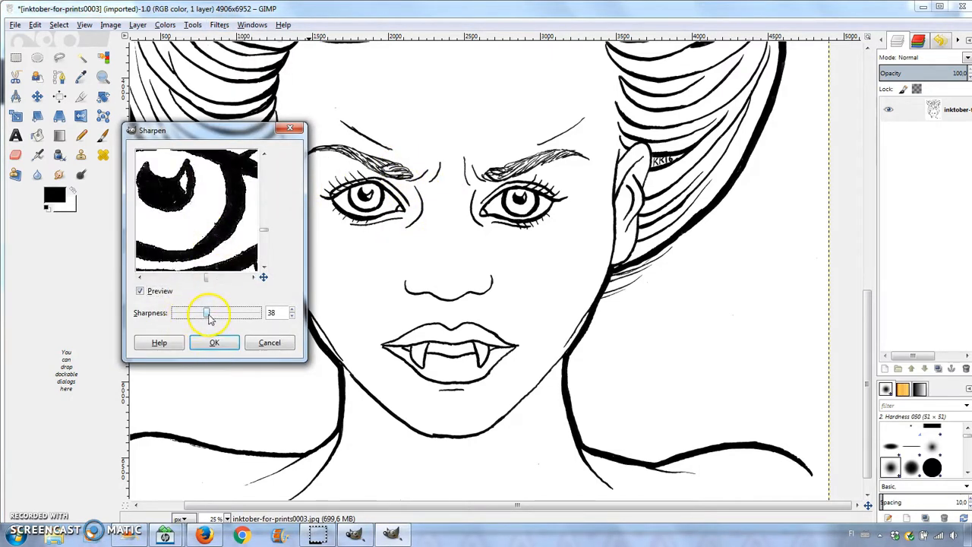
drag(206, 313, 215, 313)
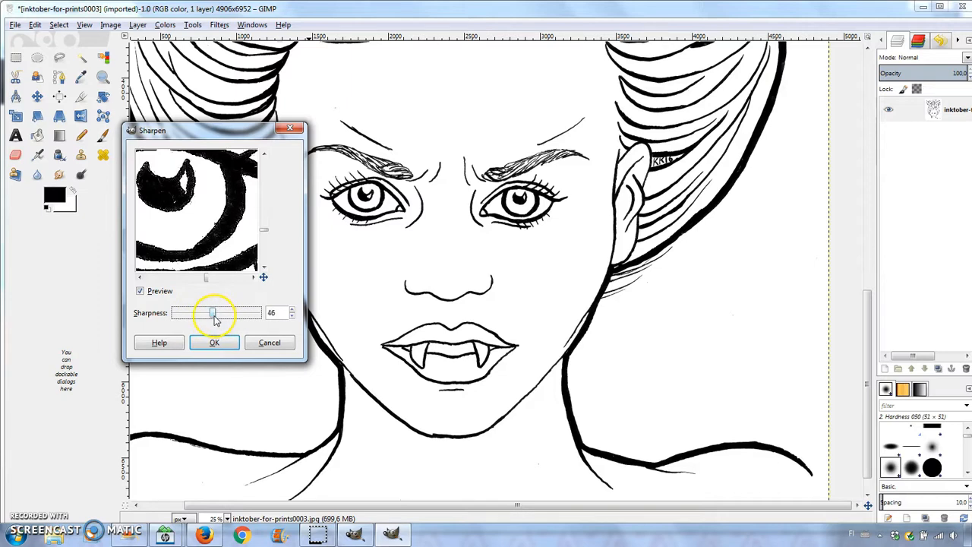
click(214, 342)
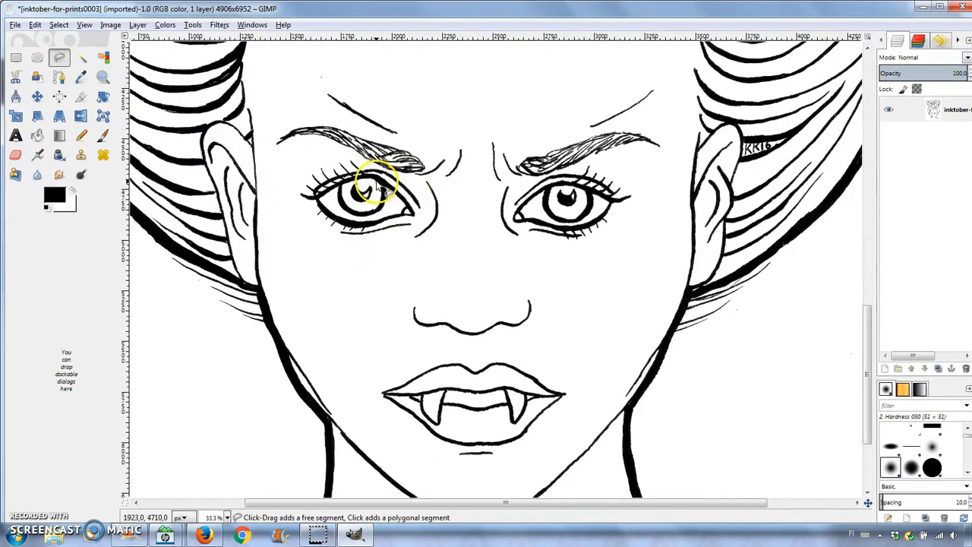
- Outline the left eye's iris, cut it, and paste it back into the eye area
click(350, 198)
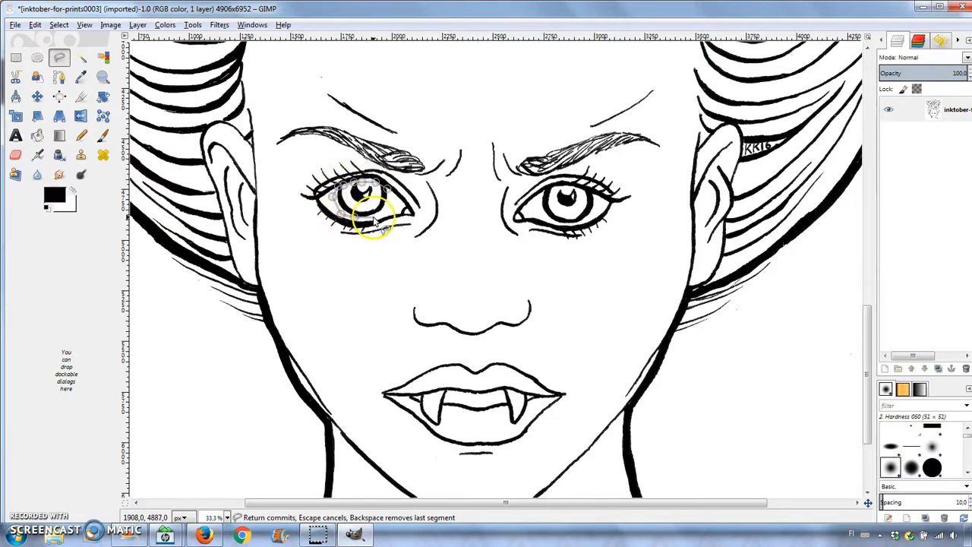
click(30, 25)
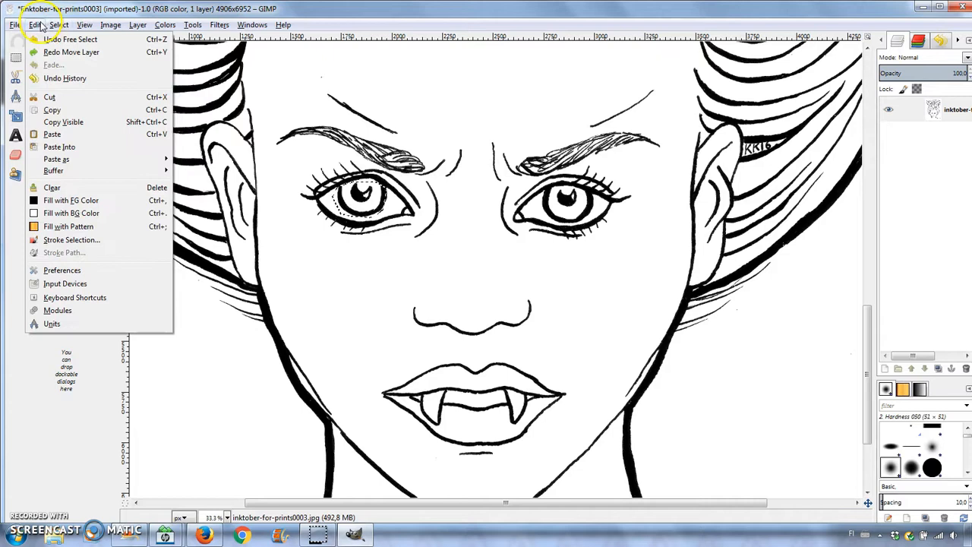
click(37, 96)
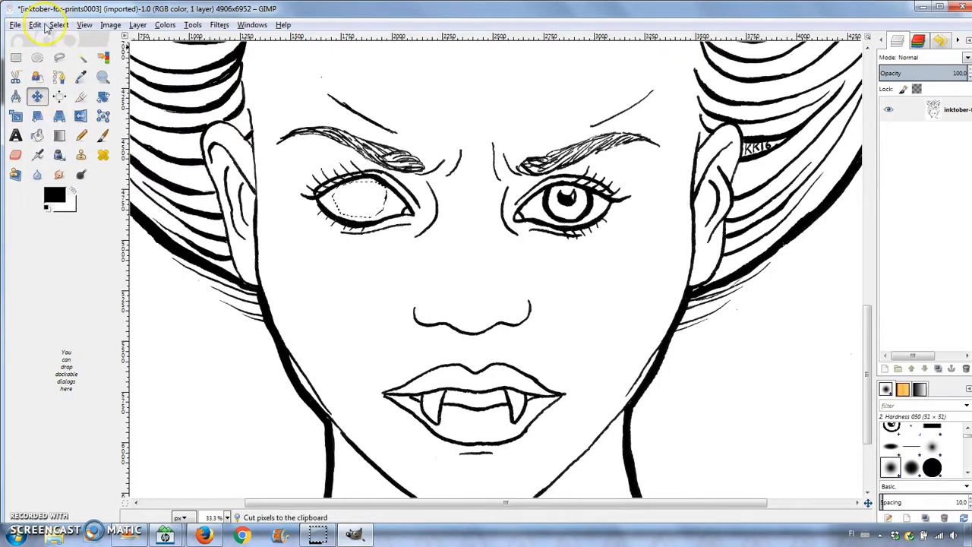
click(34, 25)
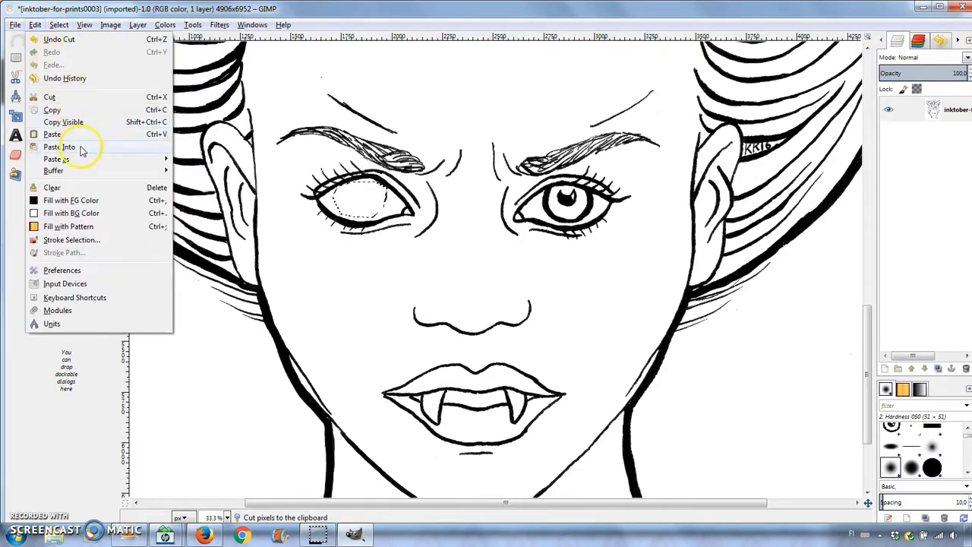
click(47, 134)
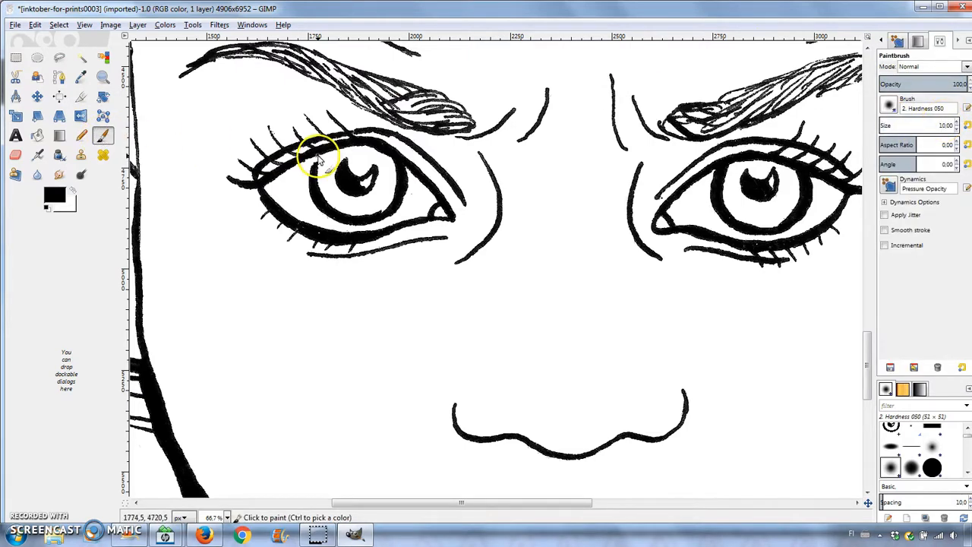
mouse_move(322, 159)
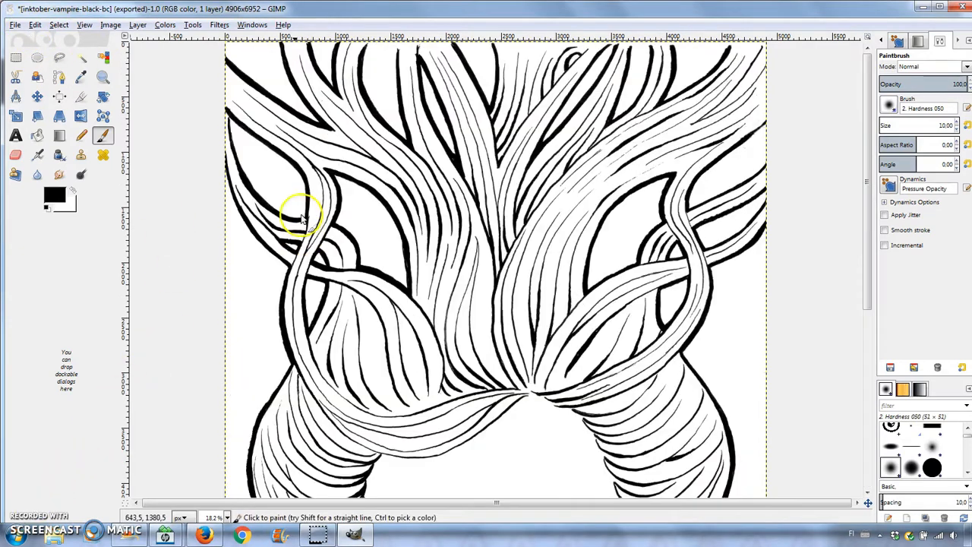
- Select the white gap between two hair strands and cut it to transparency
click(137, 24)
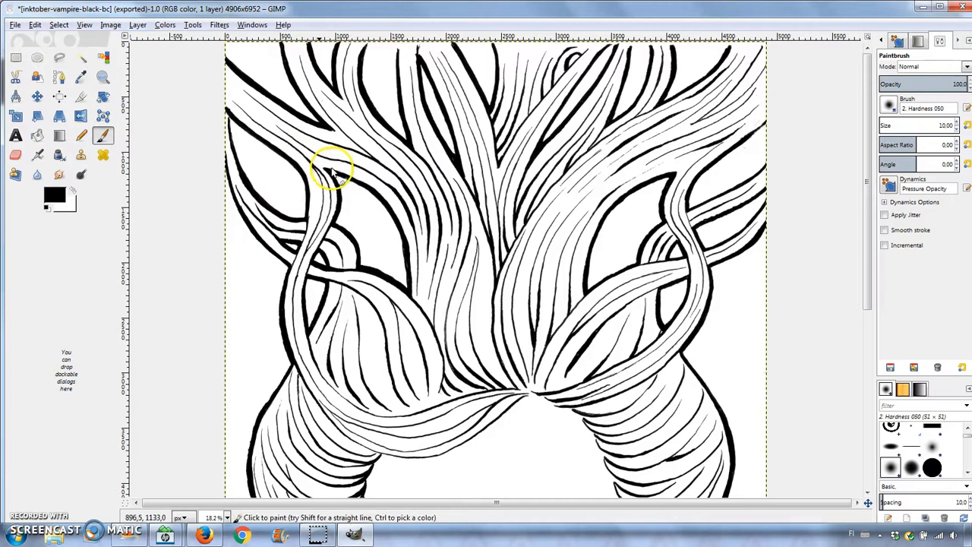
click(77, 58)
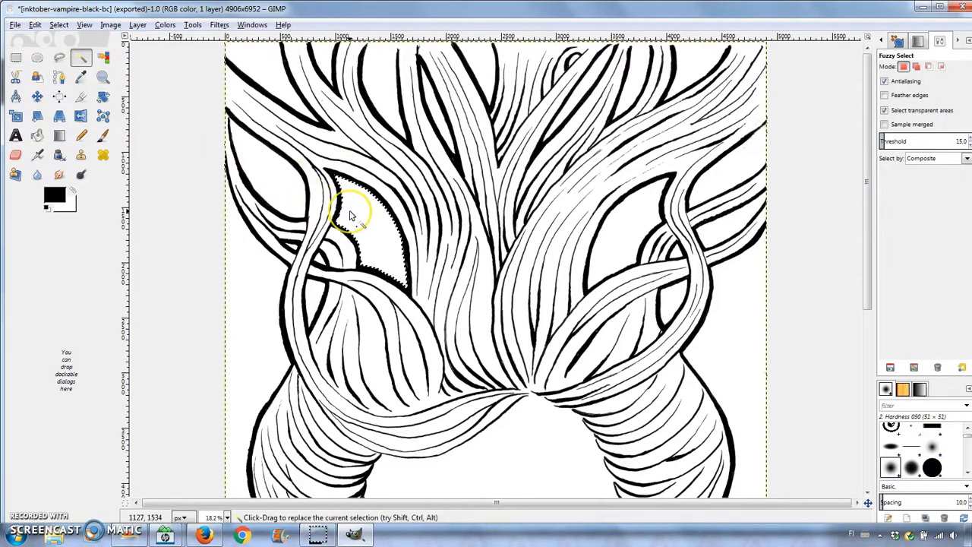
key(ctrl+x)
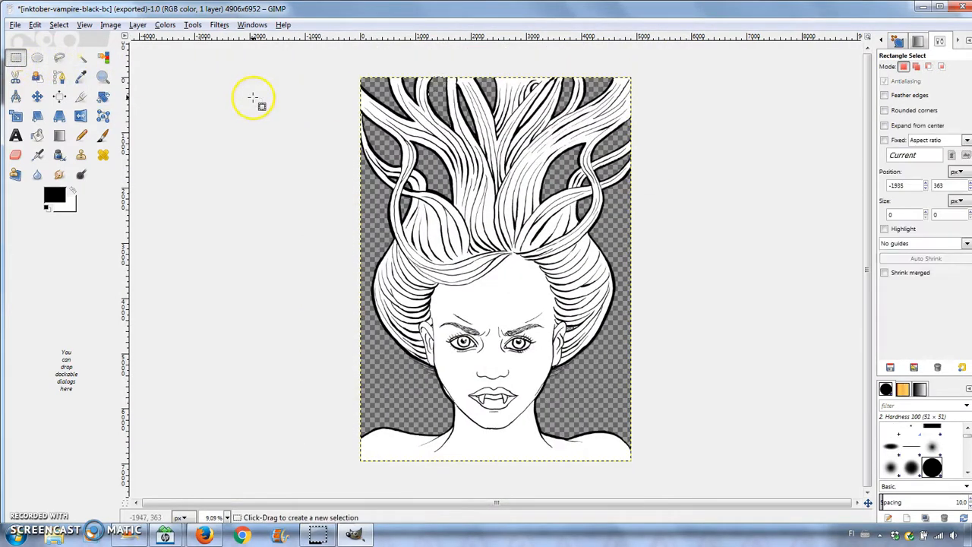
- Free-select the leftover white area along the drawing's right edge
click(31, 57)
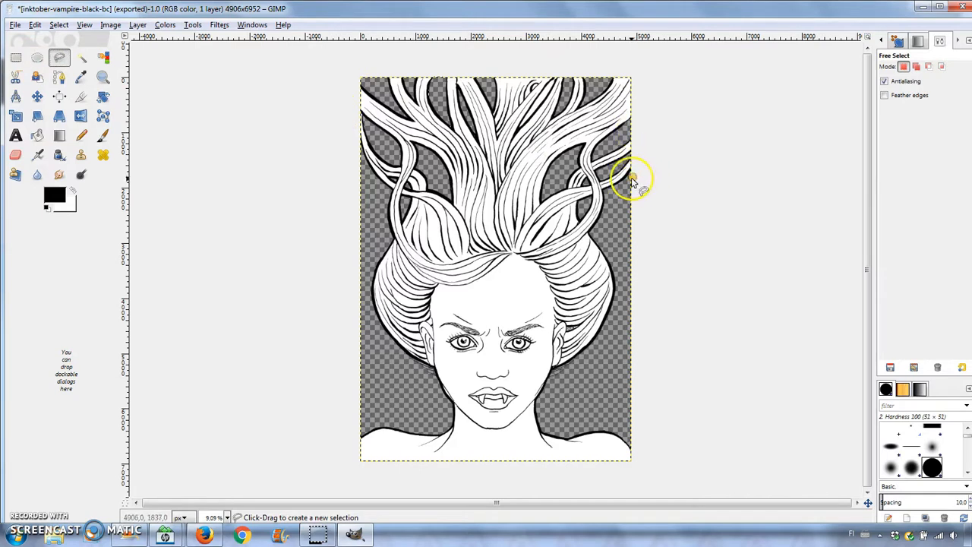
drag(634, 182, 585, 365)
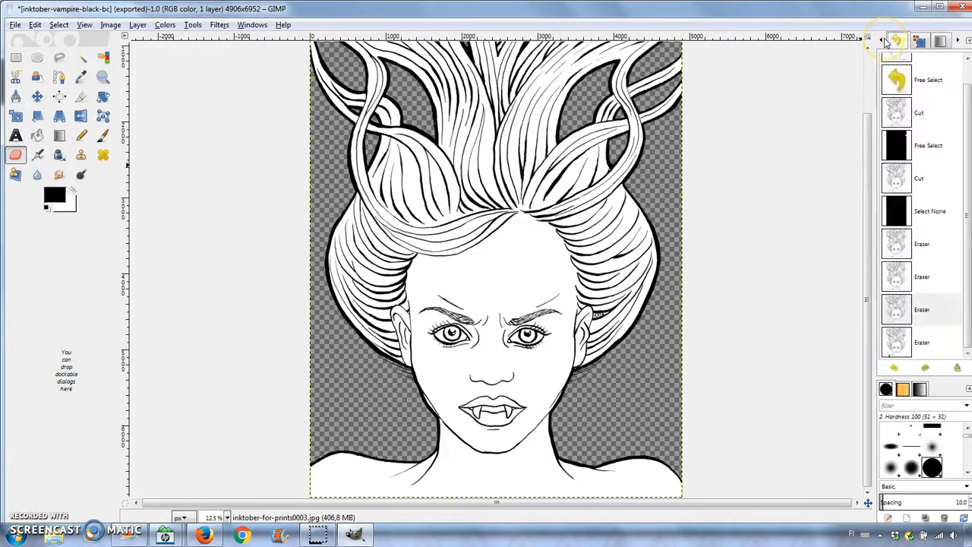
- Create a new layer named 'Black'
click(894, 41)
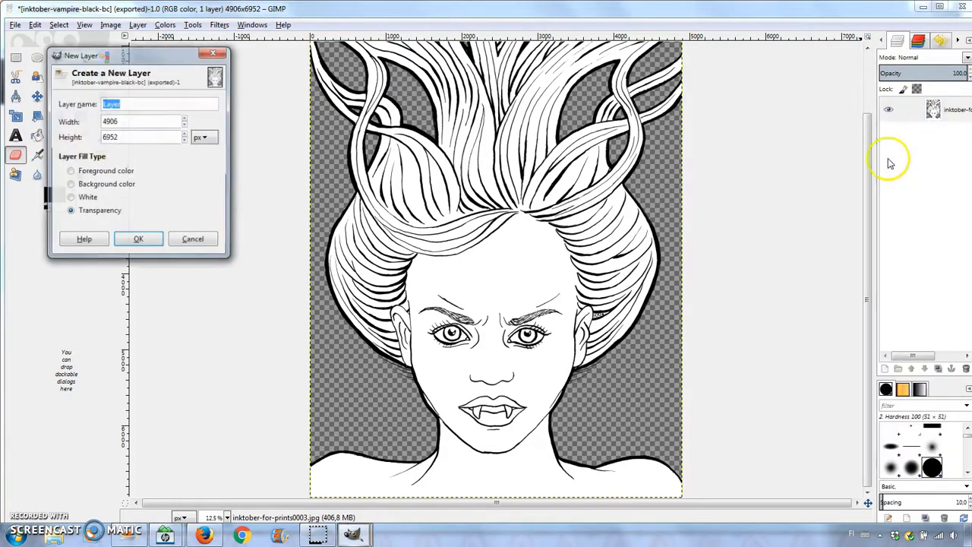
text(Black)
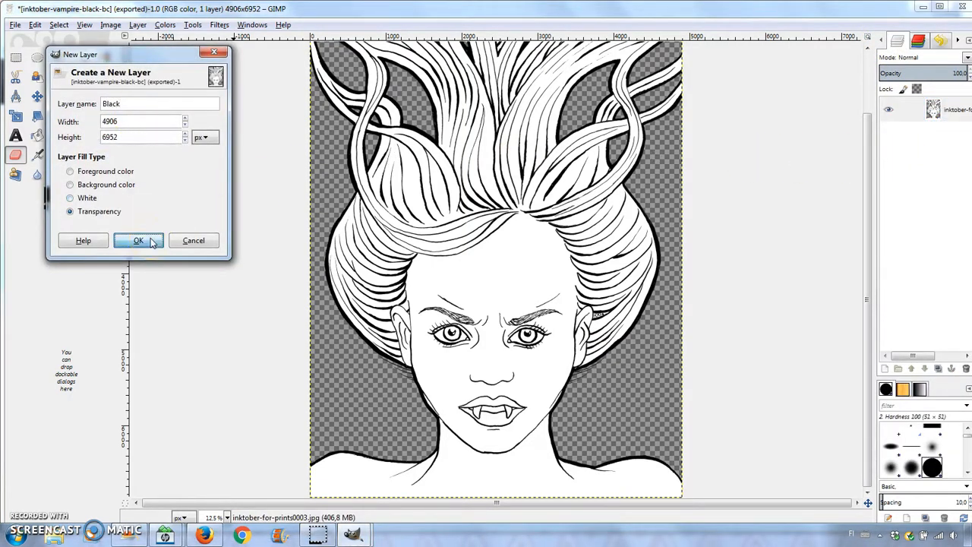
click(138, 240)
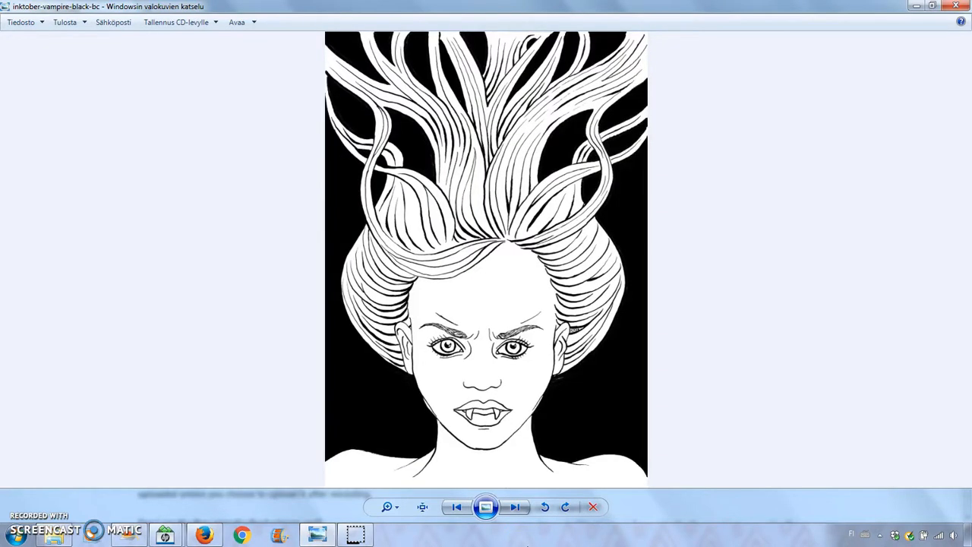
- Advance Photo Viewer to the white-background inktober-halloween4 image
click(515, 507)
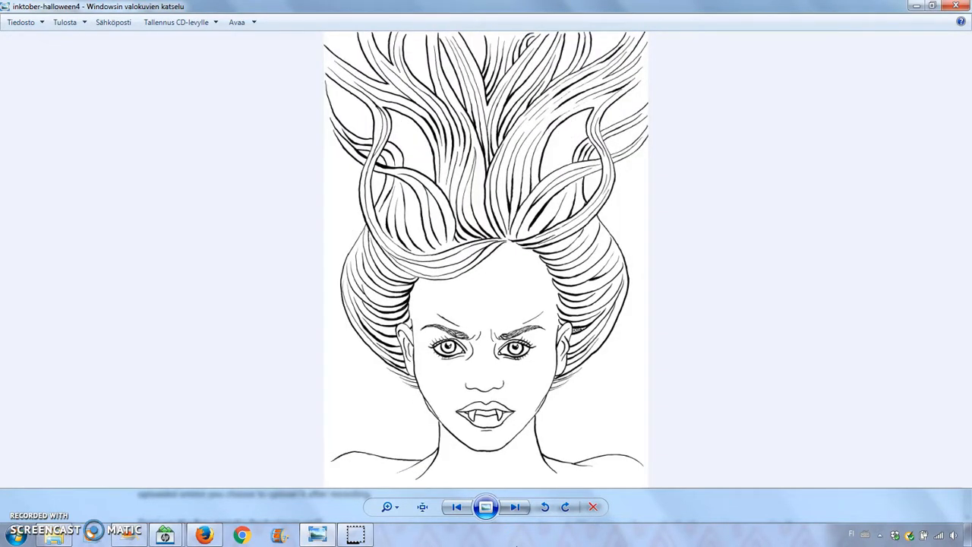